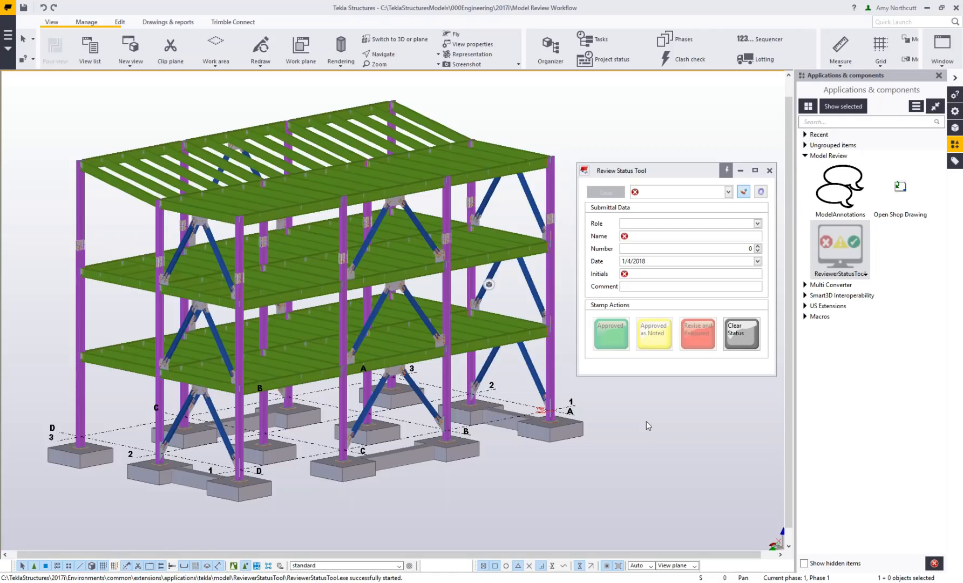
{"action": "mouse_move", "coordinate": [676, 173]}
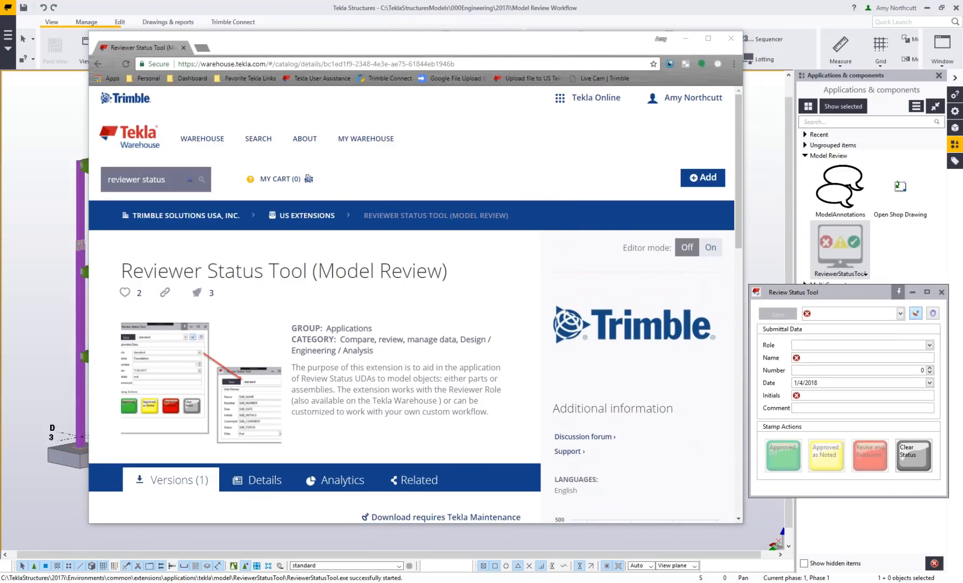
Expand version 1's details to check Tekla Structures 2017i compatibility and the Reviewer Role prerequisite.
{"action": "scroll", "scroll_direction": "down", "scroll_amount": 3}
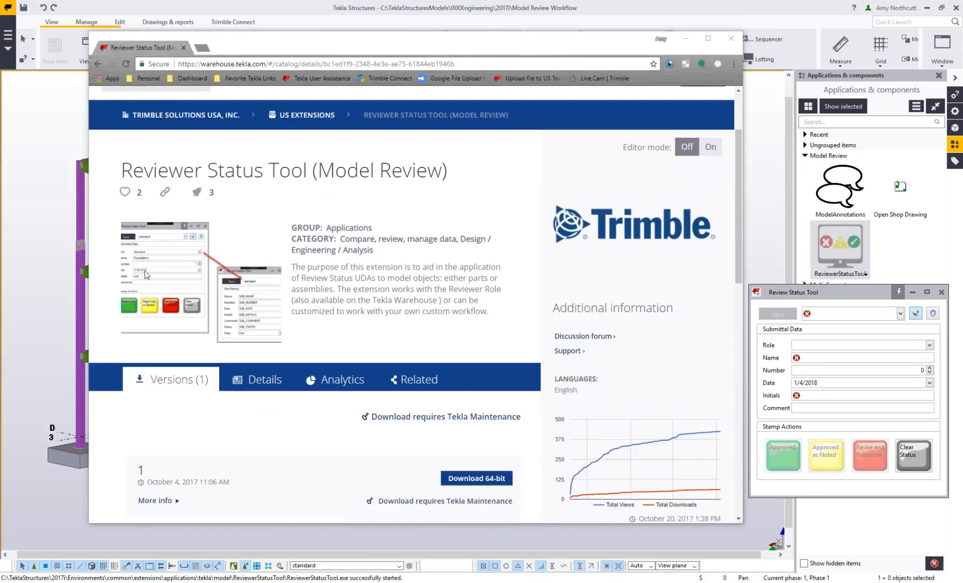
{"action": "scroll", "scroll_direction": "down", "scroll_amount": 3}
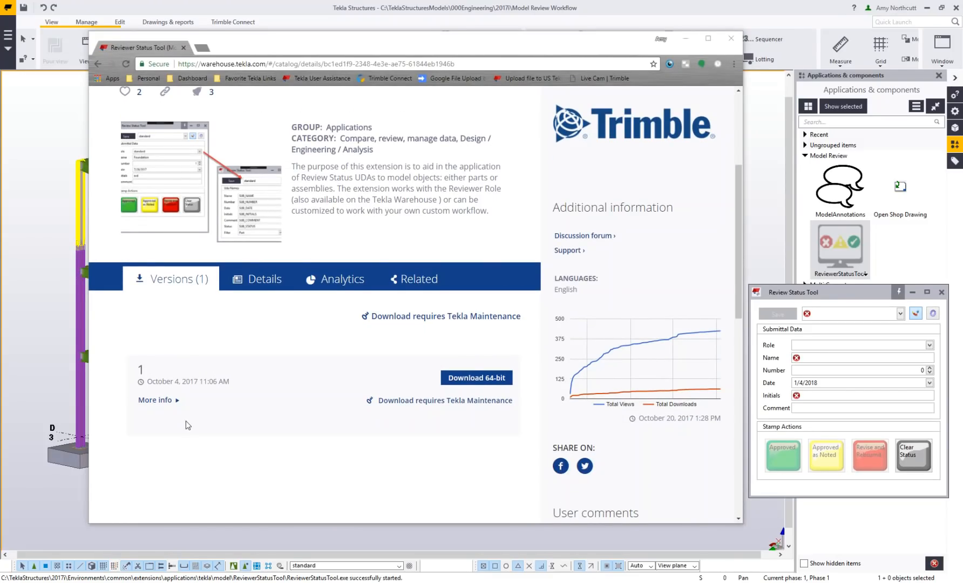
{"action": "left_click", "coordinate": [155, 400]}
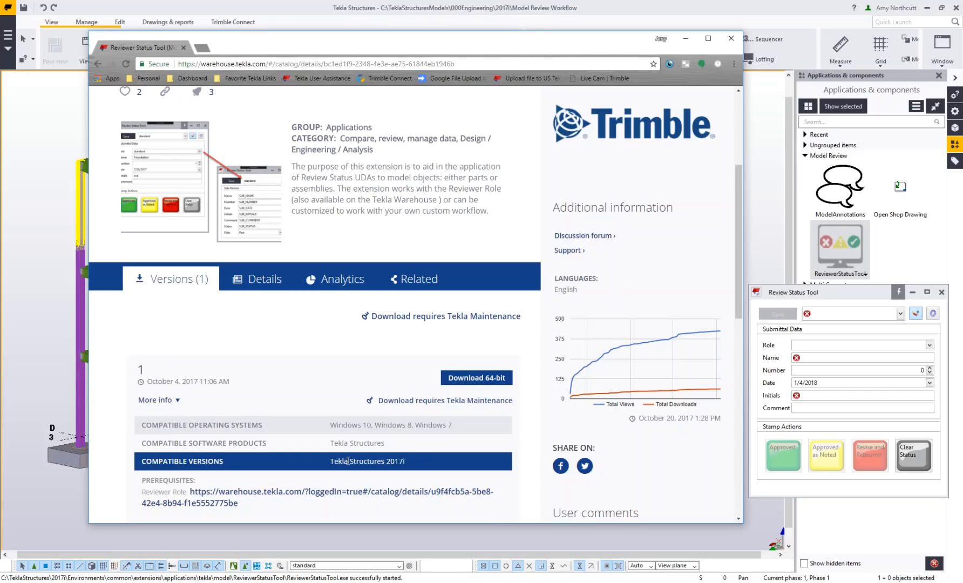
{"action": "scroll", "scroll_direction": "up", "scroll_amount": 3}
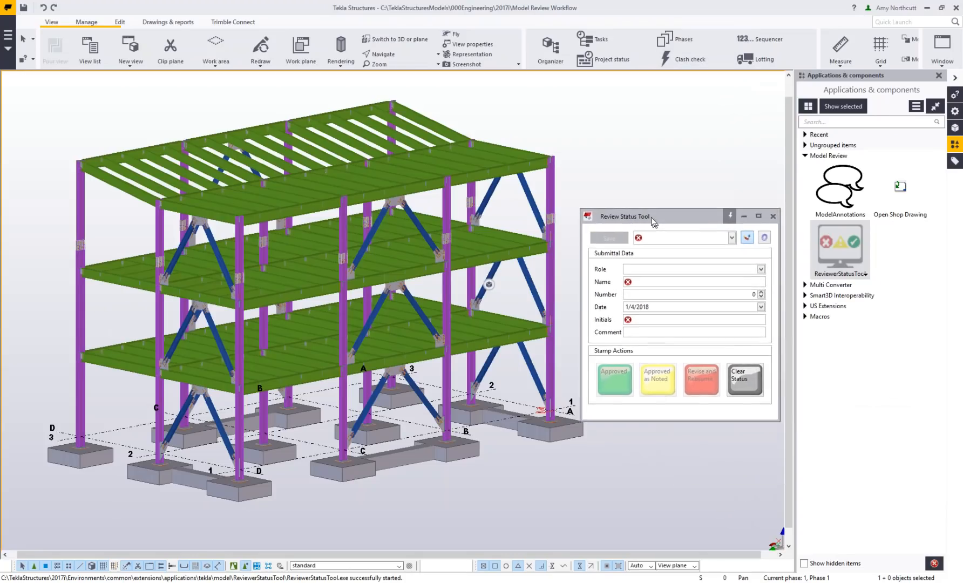
Raise the Review Status Tool window and open a column's review-status attributes.
{"action": "left_click_drag", "start_coordinate": [624, 216], "coordinate": [620, 174]}
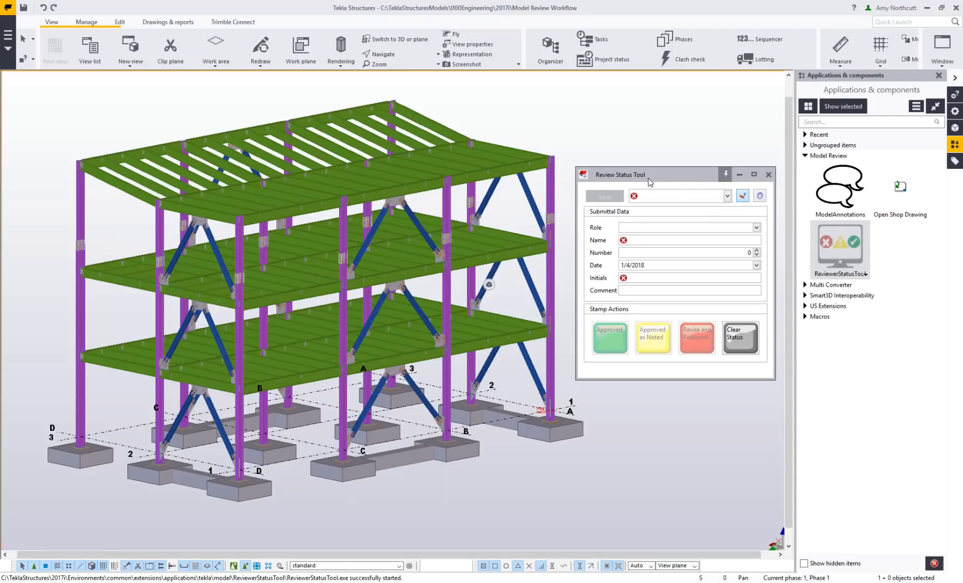
{"action": "mouse_move", "coordinate": [648, 178]}
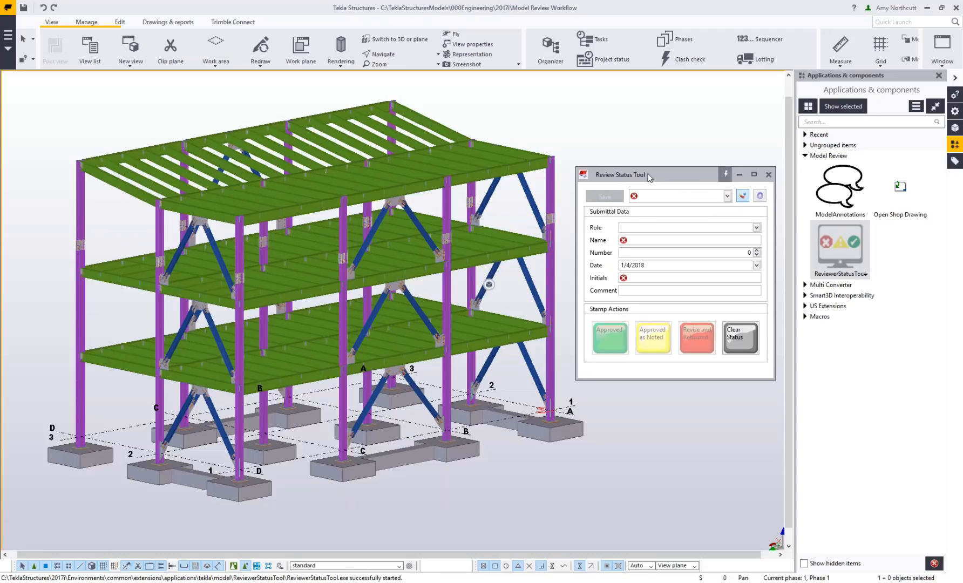
{"action": "mouse_move", "coordinate": [628, 223]}
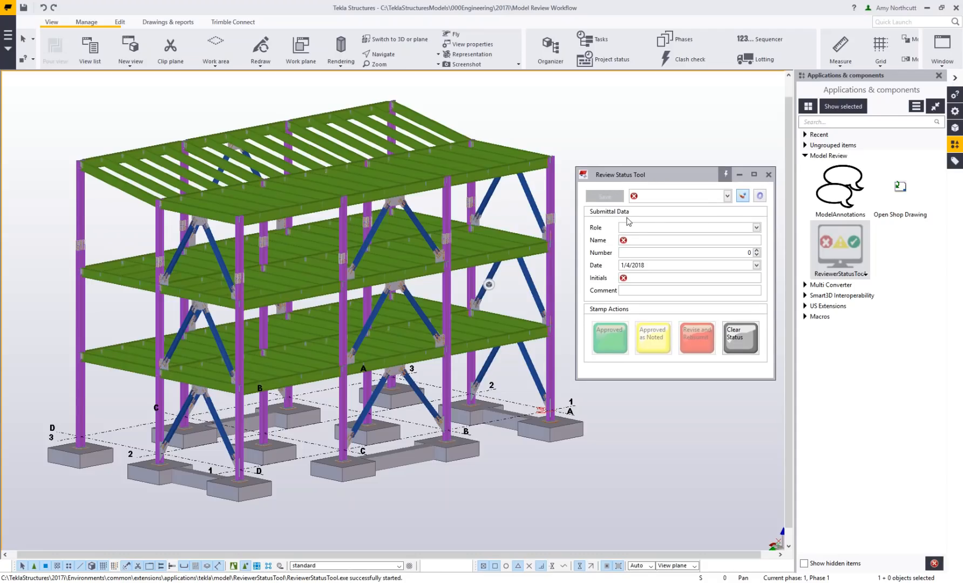
{"action": "left_click", "coordinate": [80, 202]}
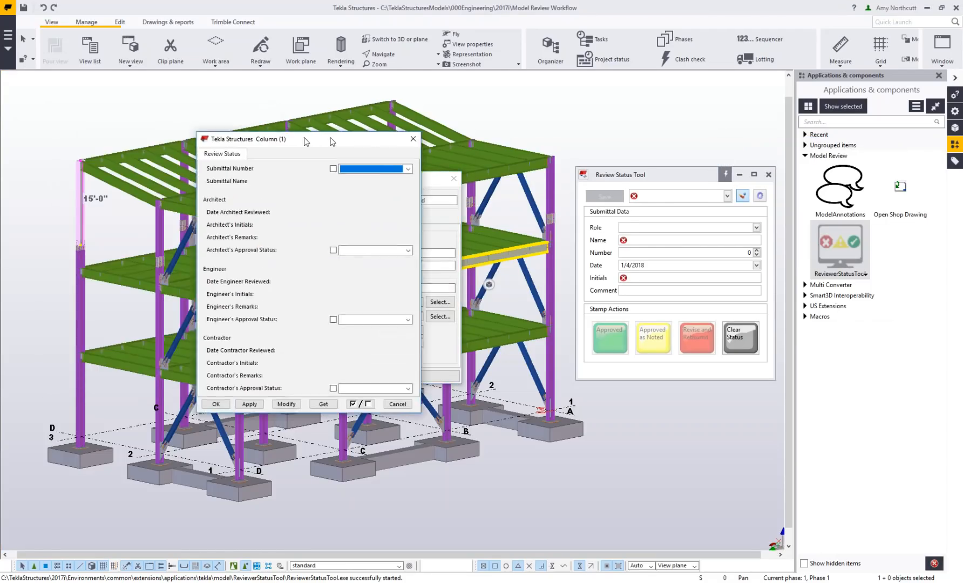
Reposition the column attributes window and set its Submittal Number to Submittal 1.
{"action": "left_click_drag", "start_coordinate": [249, 139], "coordinate": [302, 141]}
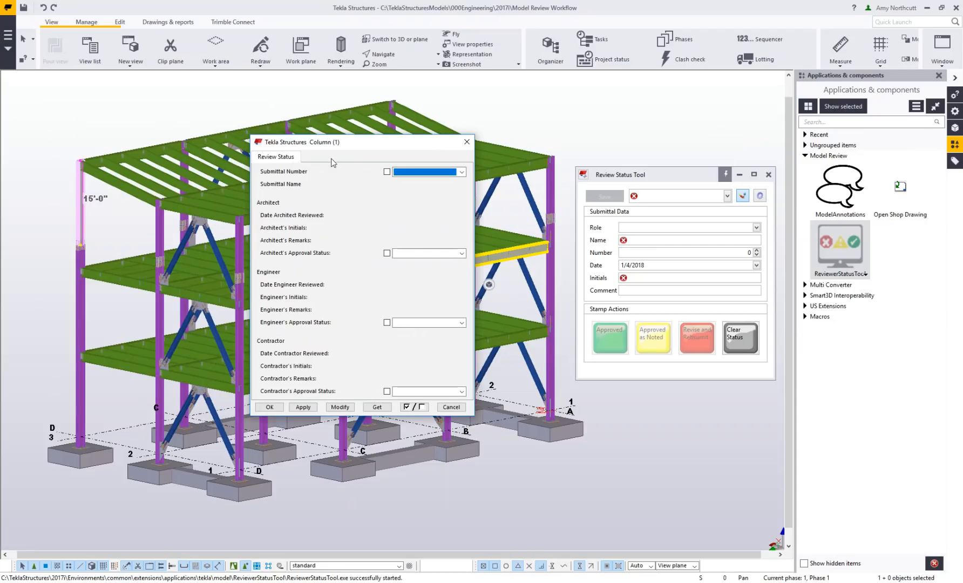
{"action": "mouse_move", "coordinate": [436, 184]}
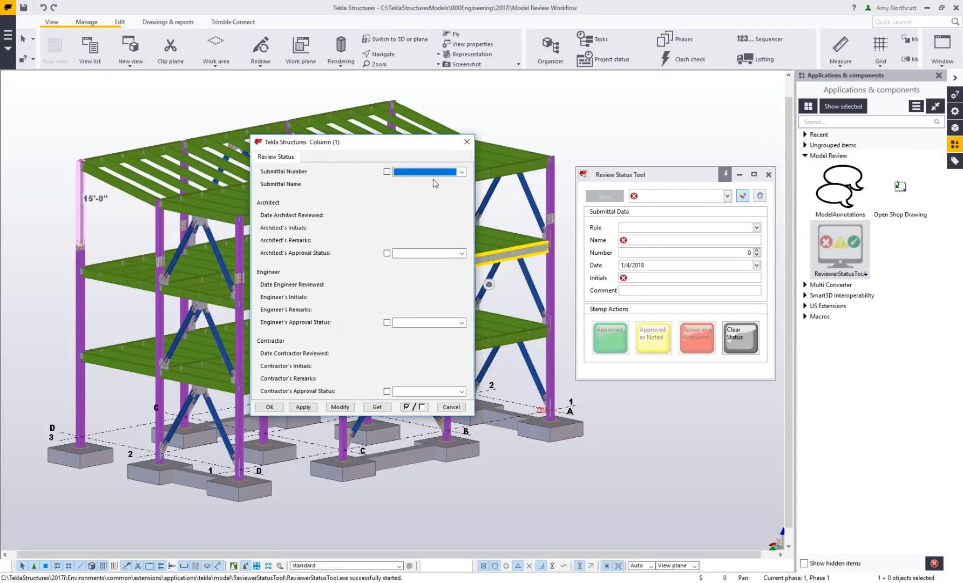
{"action": "left_click", "coordinate": [460, 172]}
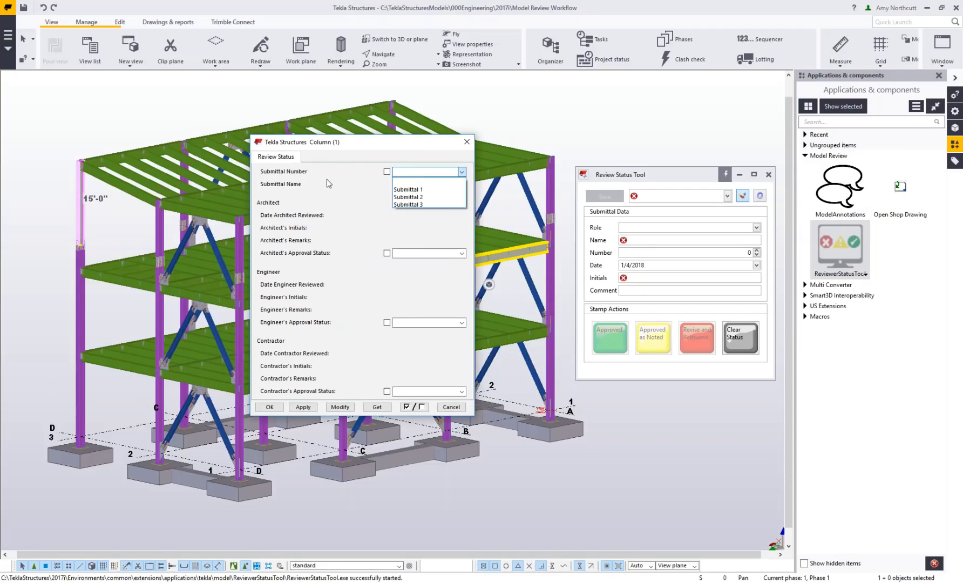
{"action": "mouse_move", "coordinate": [429, 190]}
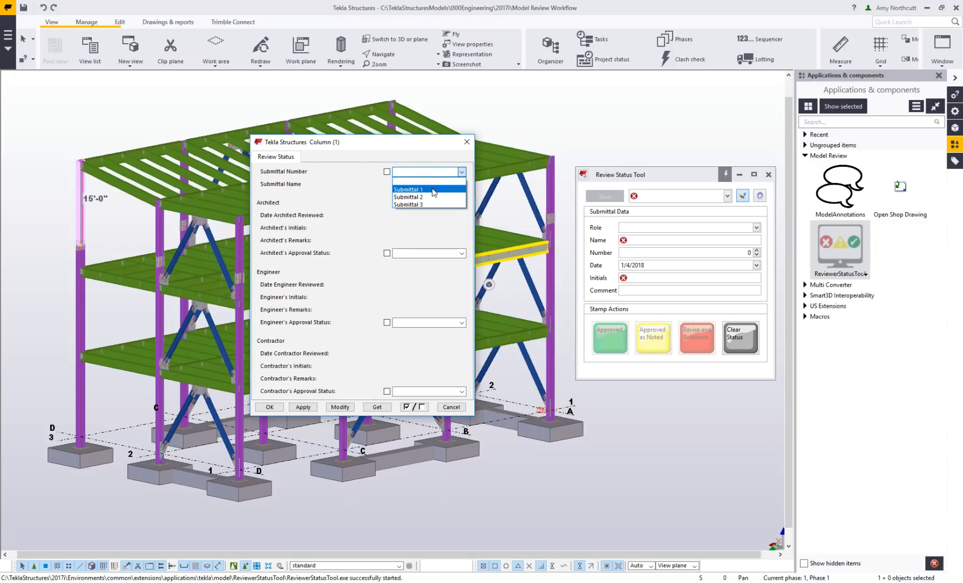
{"action": "left_click", "coordinate": [428, 172]}
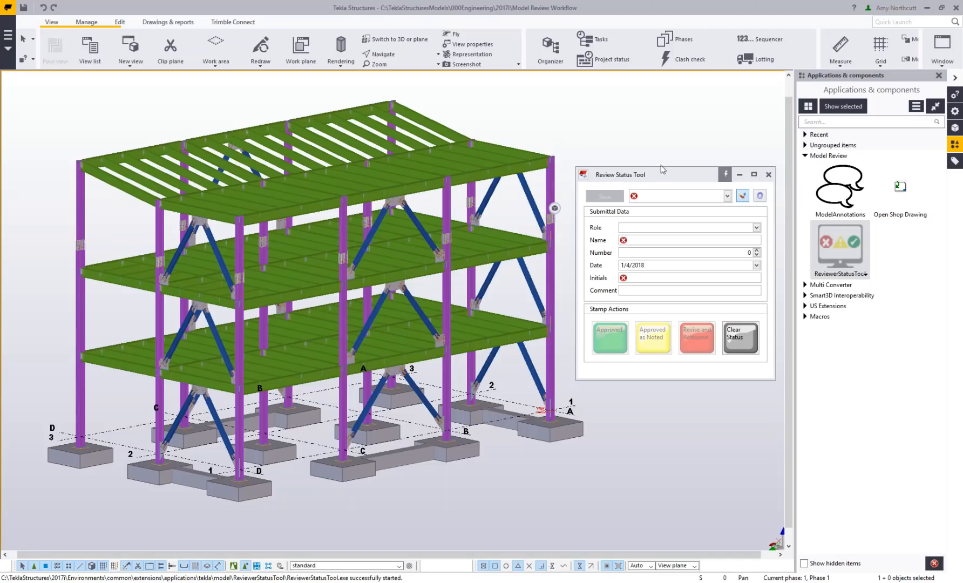
{"action": "mouse_move", "coordinate": [666, 276]}
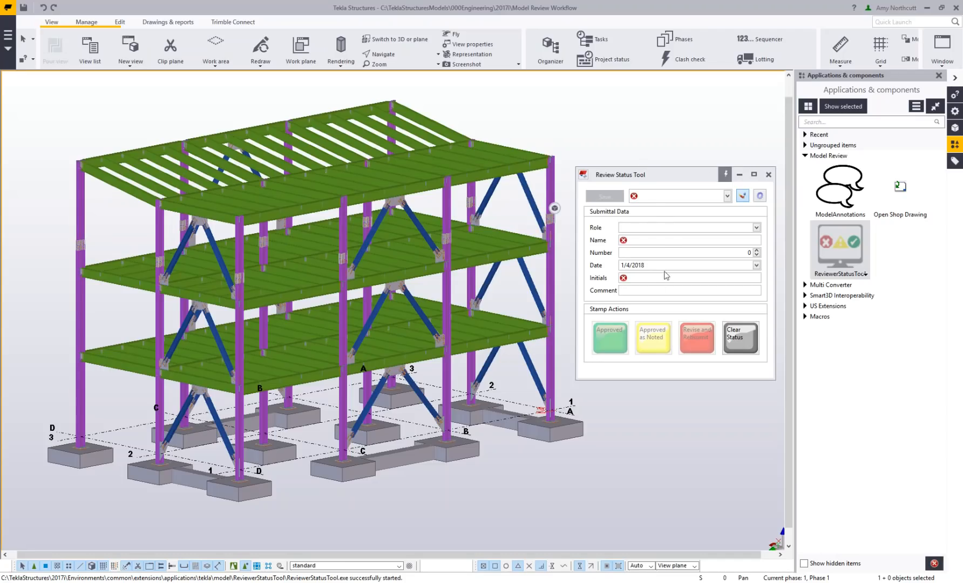
Show the reviewer Role list with Architect, Engineer and GC roles 1–3.
{"action": "left_click", "coordinate": [755, 227]}
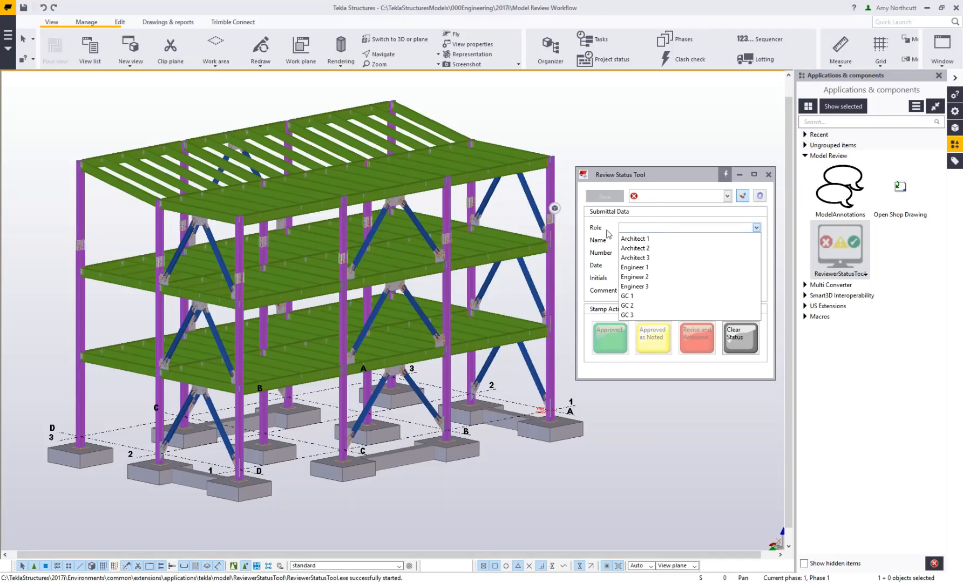
{"action": "mouse_move", "coordinate": [634, 239]}
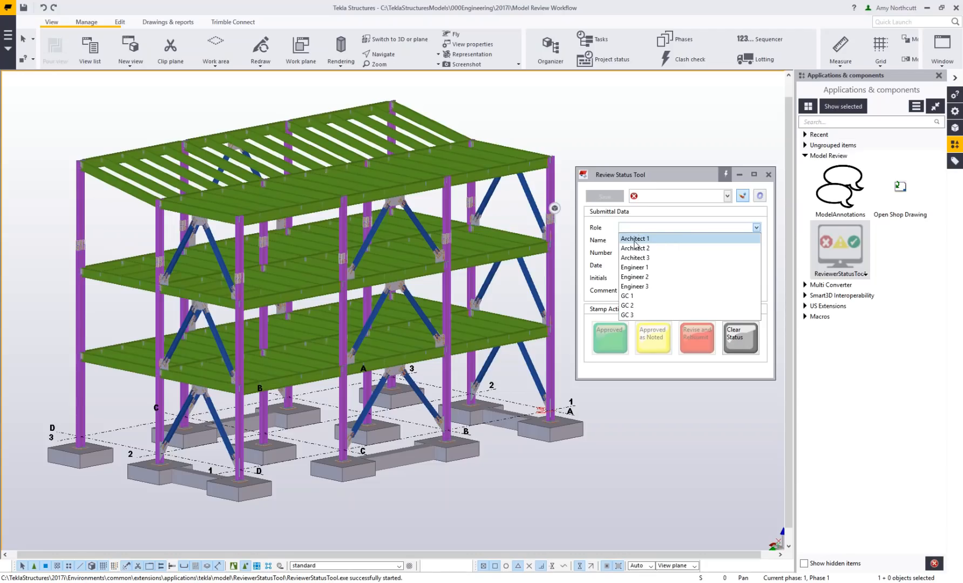
{"action": "mouse_move", "coordinate": [654, 244]}
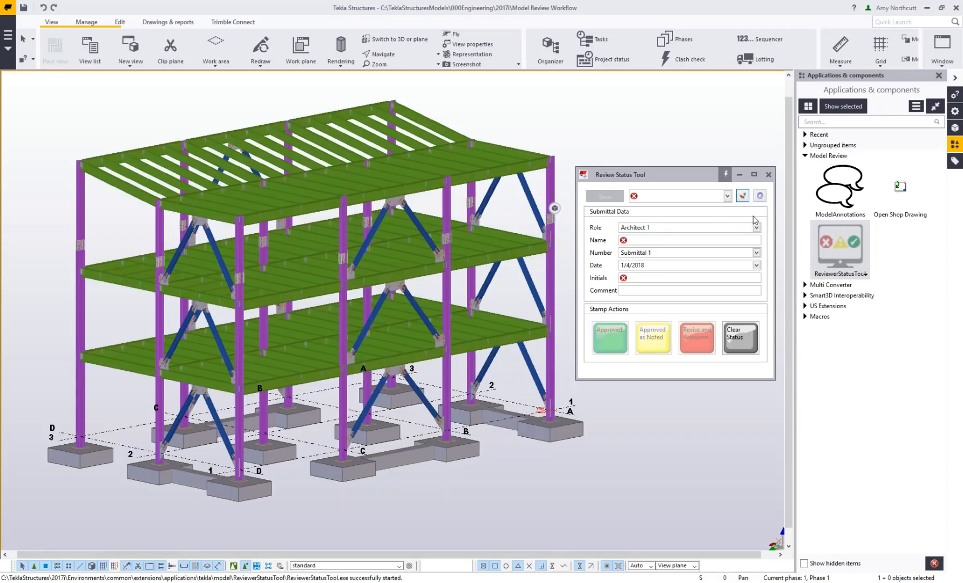
Colour the model by review status, then pick a column and the upper diagonal brace.
{"action": "left_click", "coordinate": [743, 196]}
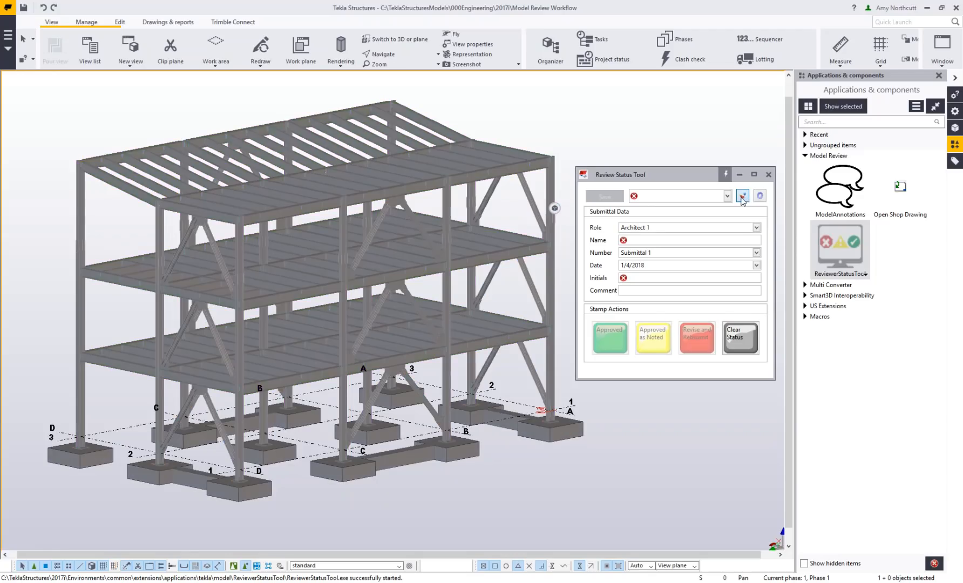
{"action": "mouse_move", "coordinate": [743, 203]}
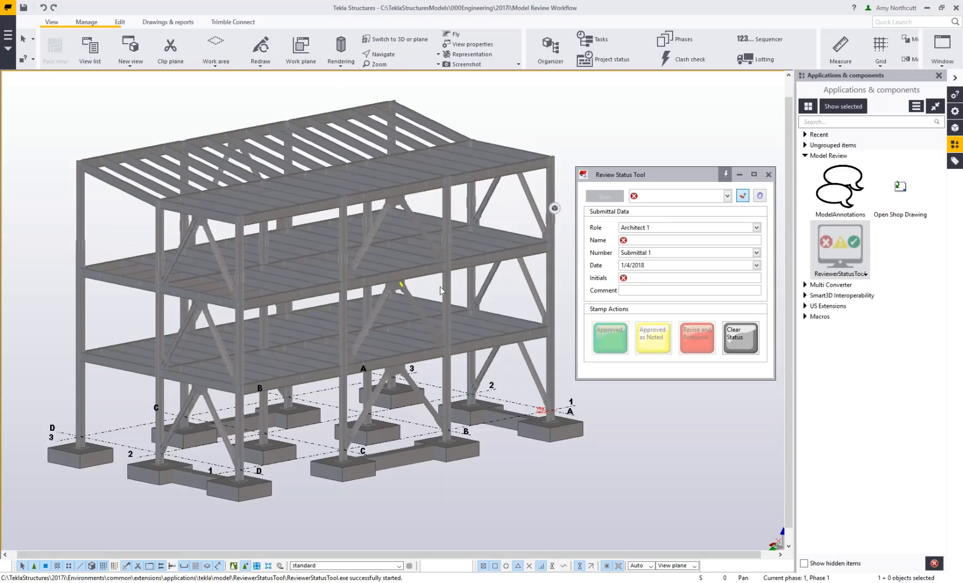
{"action": "mouse_move", "coordinate": [407, 375]}
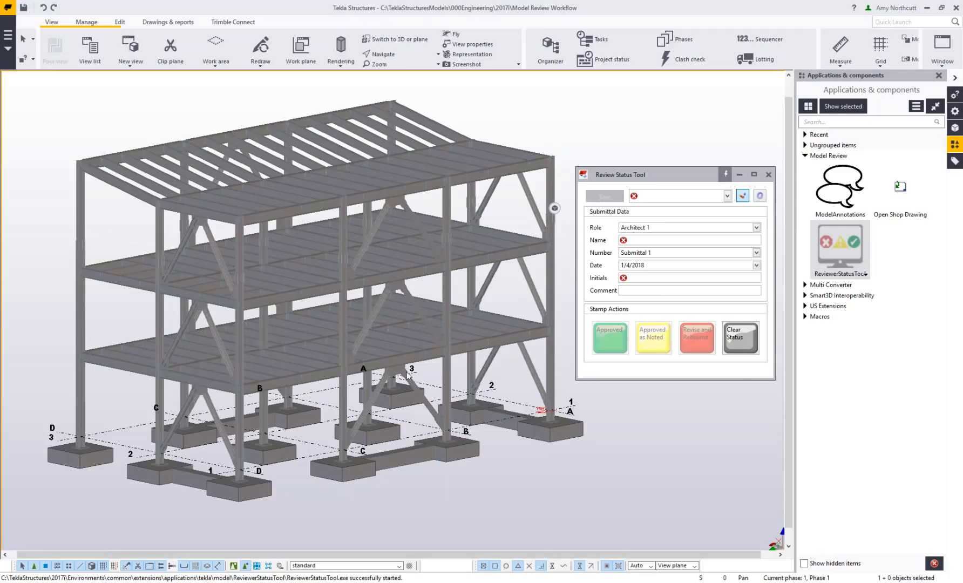
{"action": "left_click", "coordinate": [344, 333]}
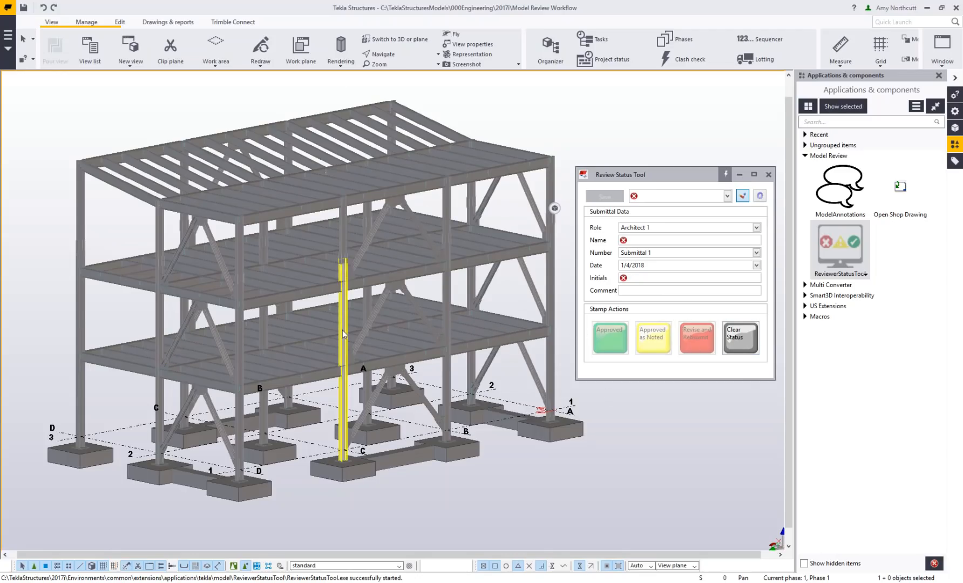
{"action": "left_click", "coordinate": [739, 337]}
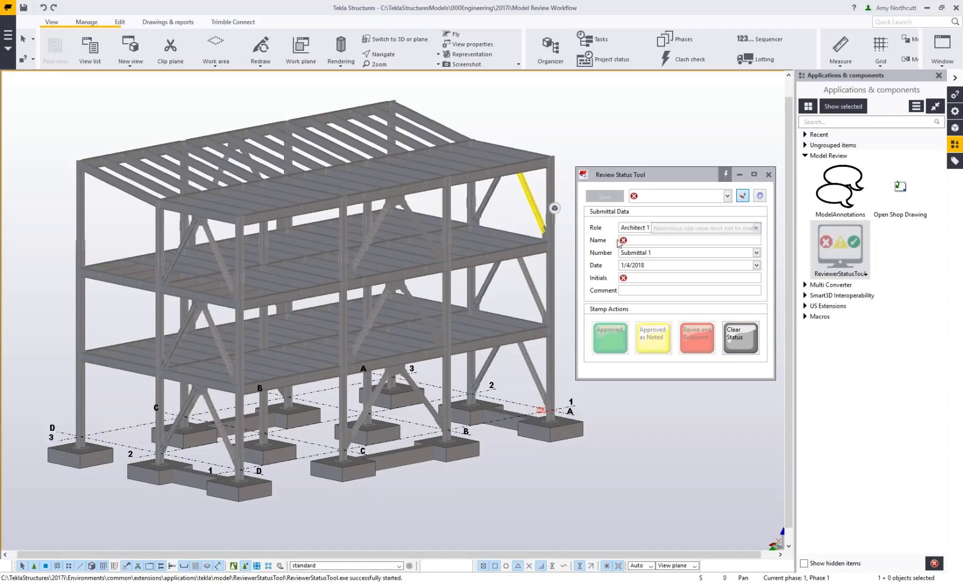
{"action": "mouse_move", "coordinate": [624, 241]}
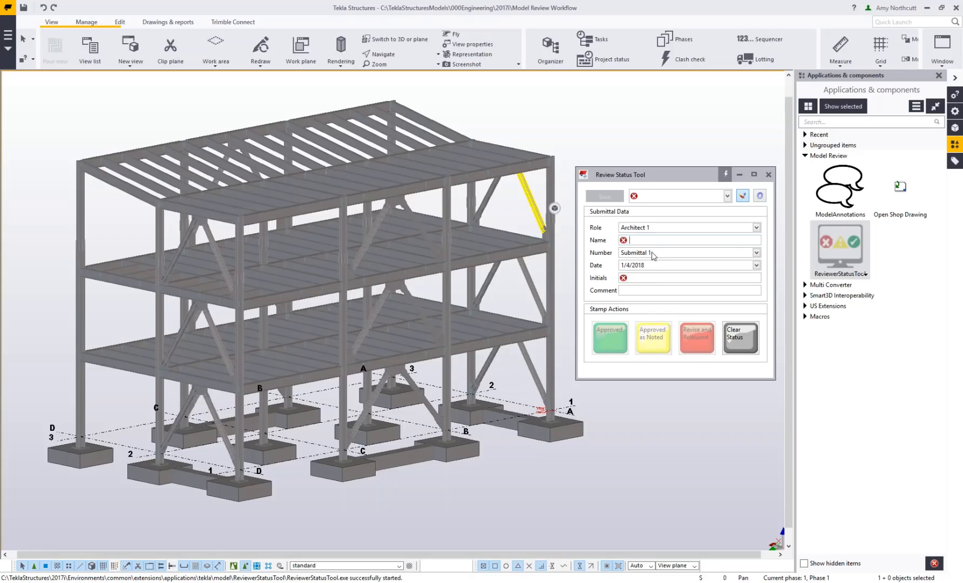
Name the stamp 'For Approval' and browse the Submittal 1–3 number choices.
{"action": "type", "text": "For Approval"}
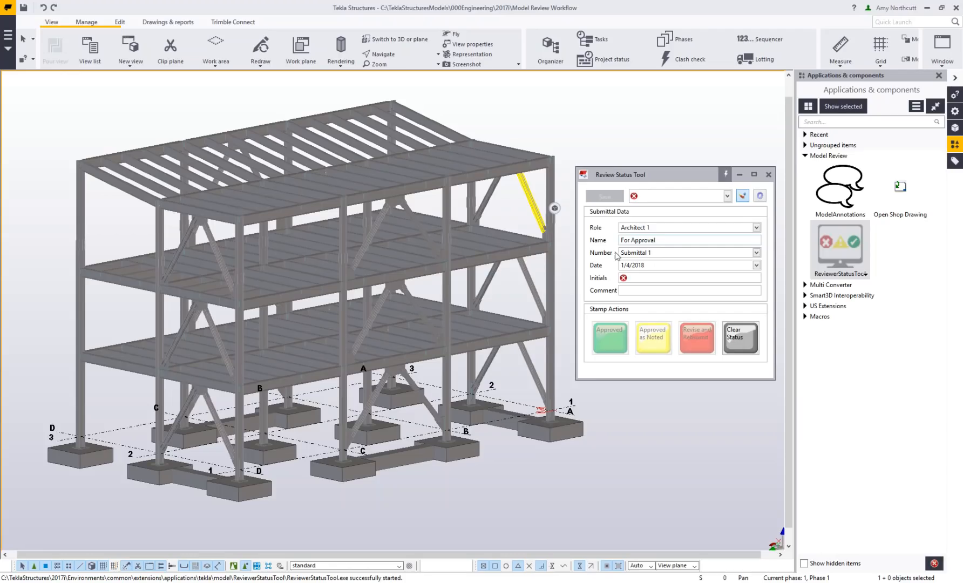
{"action": "left_click", "coordinate": [756, 252]}
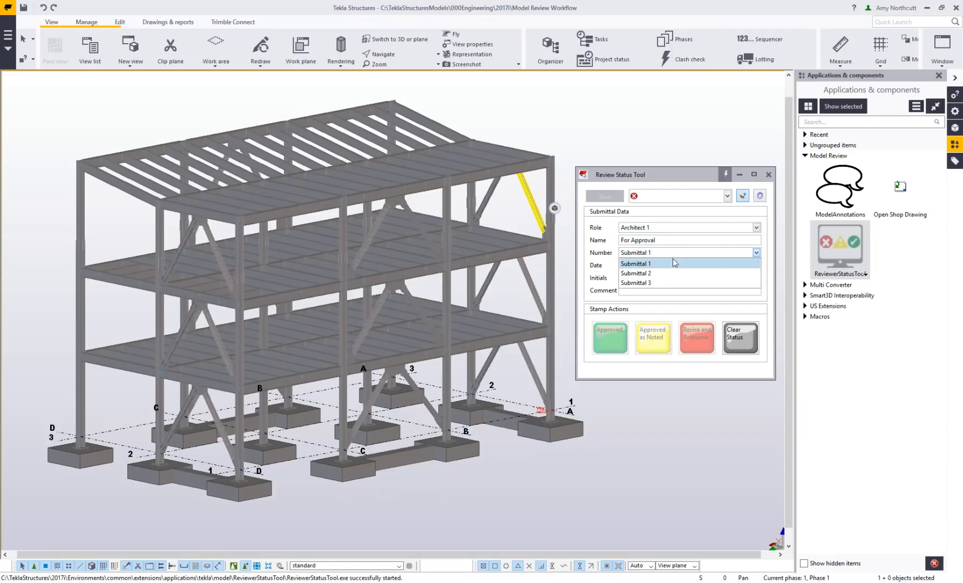
{"action": "mouse_move", "coordinate": [657, 284]}
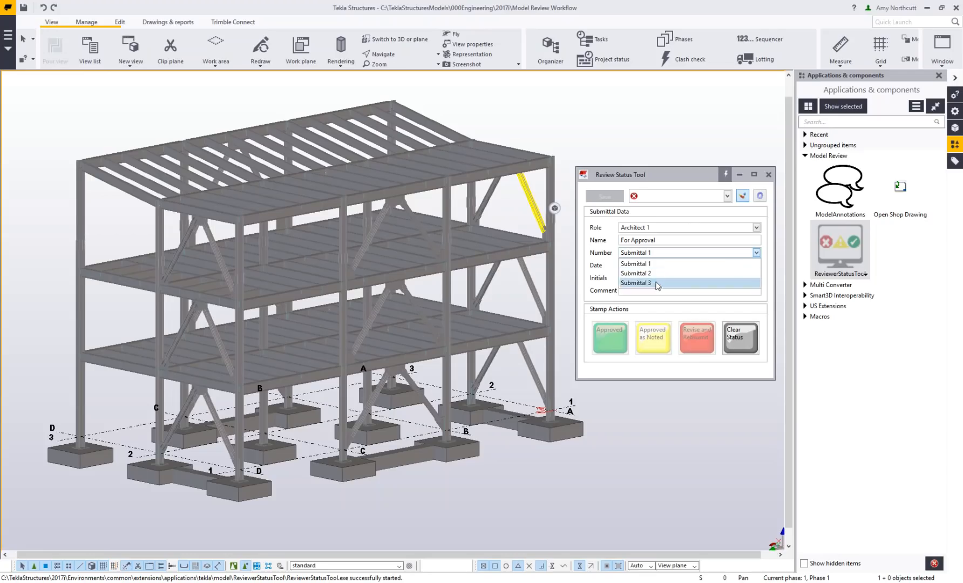
{"action": "mouse_move", "coordinate": [657, 277]}
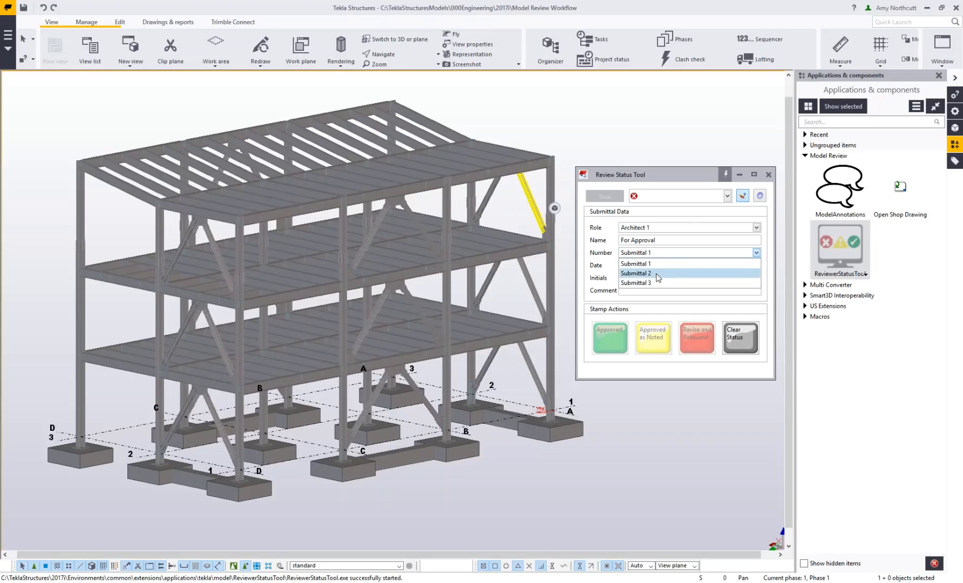
{"action": "mouse_move", "coordinate": [635, 264]}
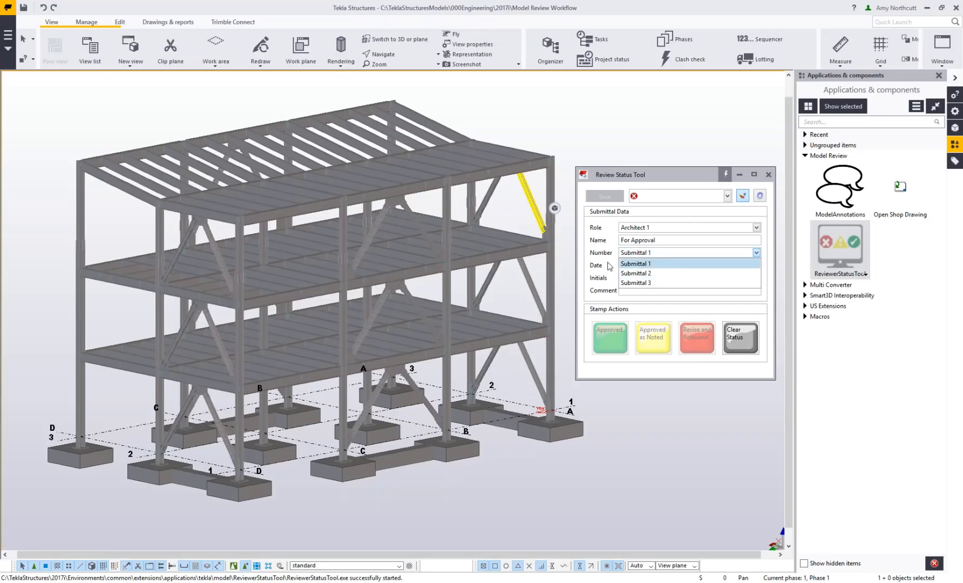
Enter ALN in the stamp's Initials field.
{"action": "left_click", "coordinate": [635, 263]}
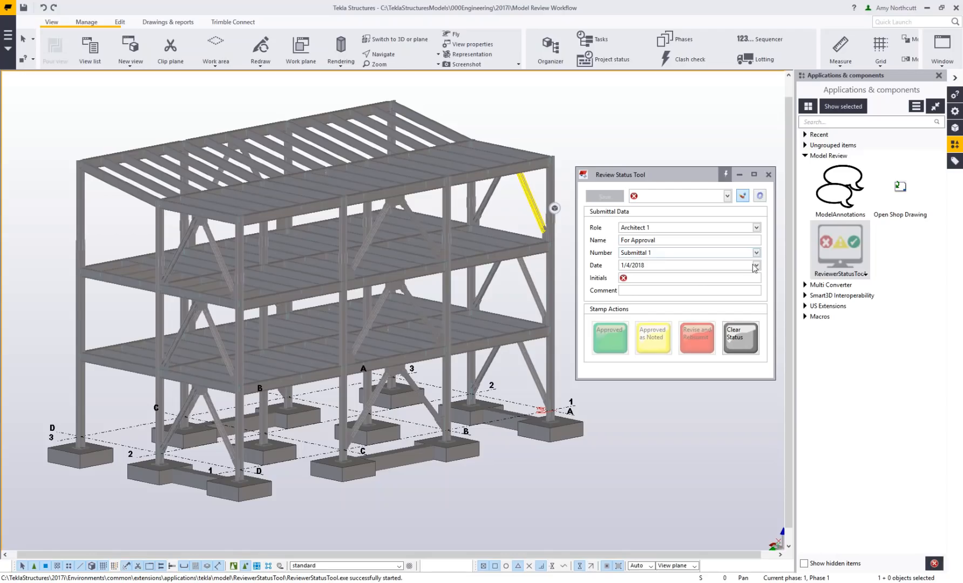
{"action": "left_click", "coordinate": [756, 264]}
{"action": "type", "text": "ALN"}
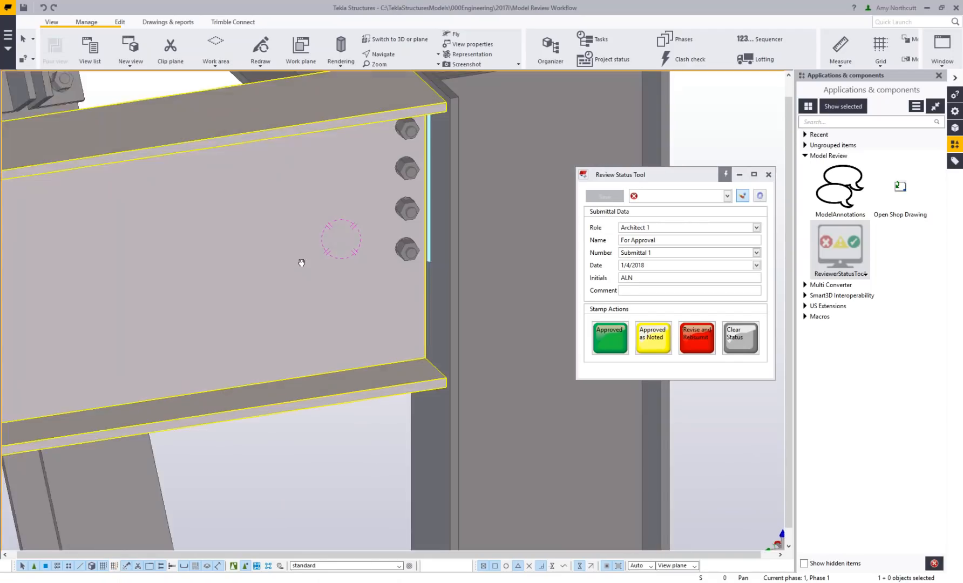
{"action": "right_click", "coordinate": [351, 246]}
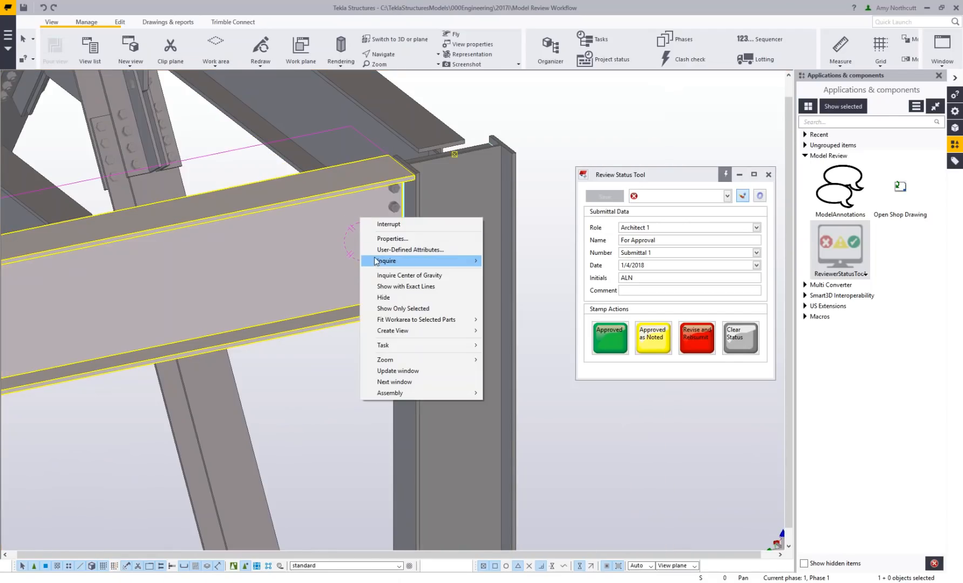
{"action": "mouse_move", "coordinate": [387, 260]}
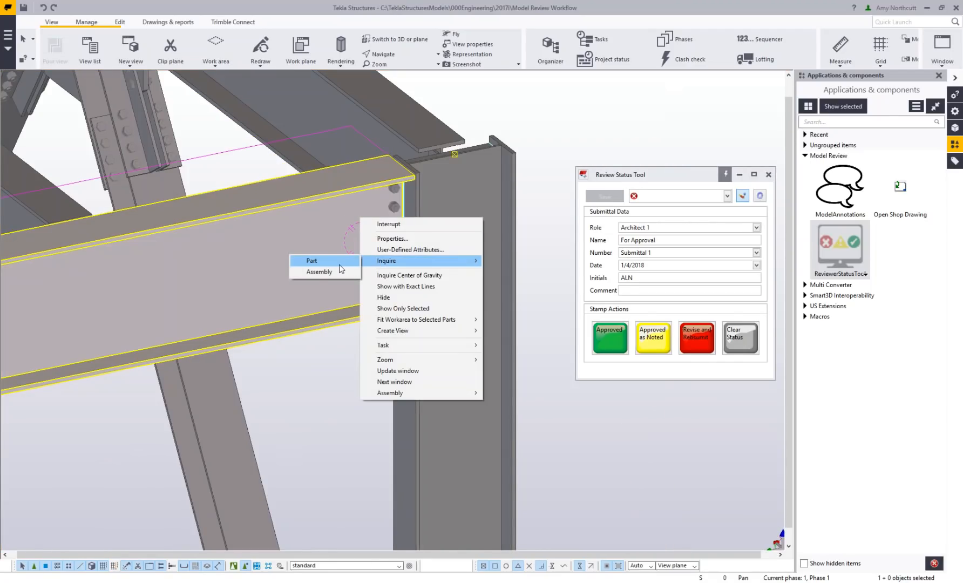
{"action": "left_click", "coordinate": [312, 261]}
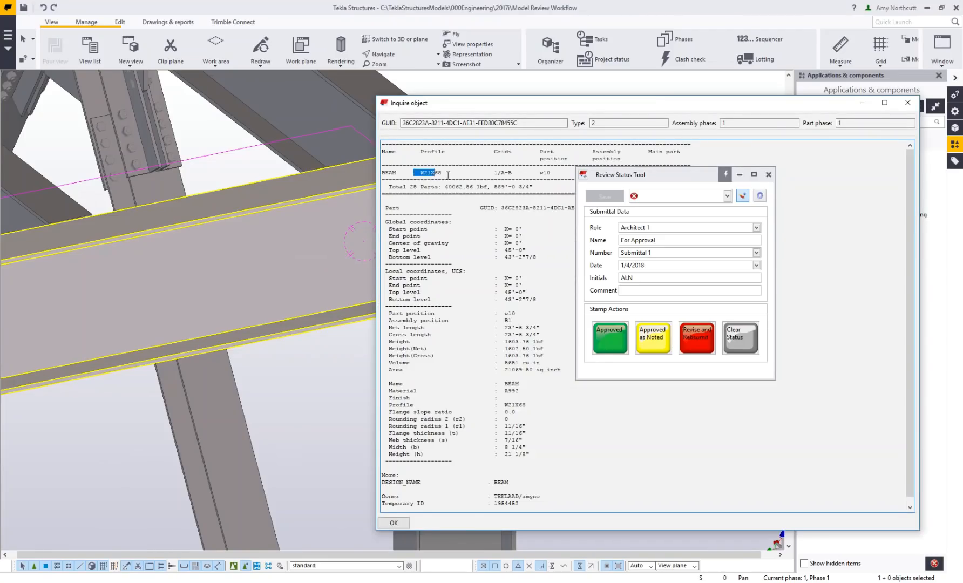
{"action": "left_click", "coordinate": [393, 523]}
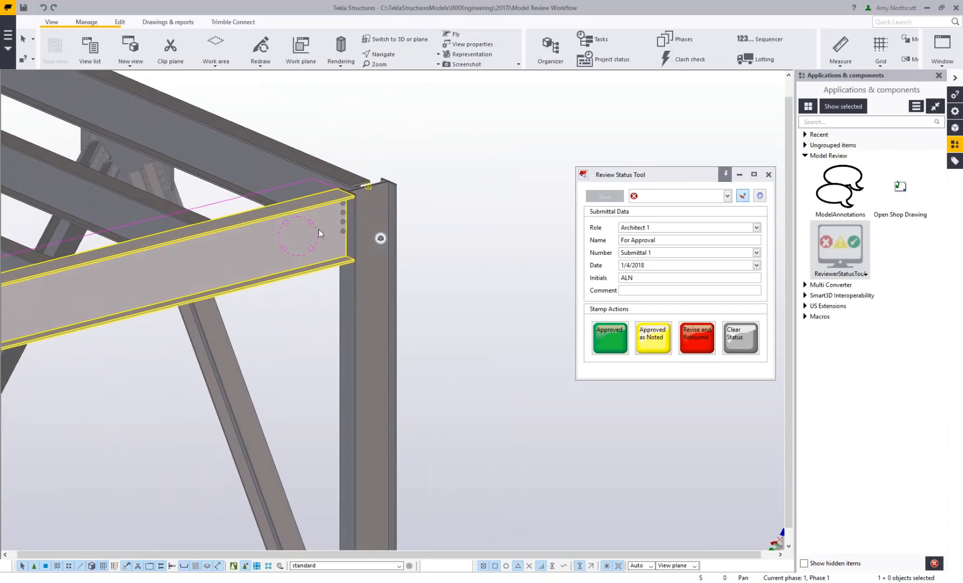
Stamp the beam Approved, the column Approved as Noted, and the roof beam Revise and Resubmit.
{"action": "left_click", "coordinate": [608, 338]}
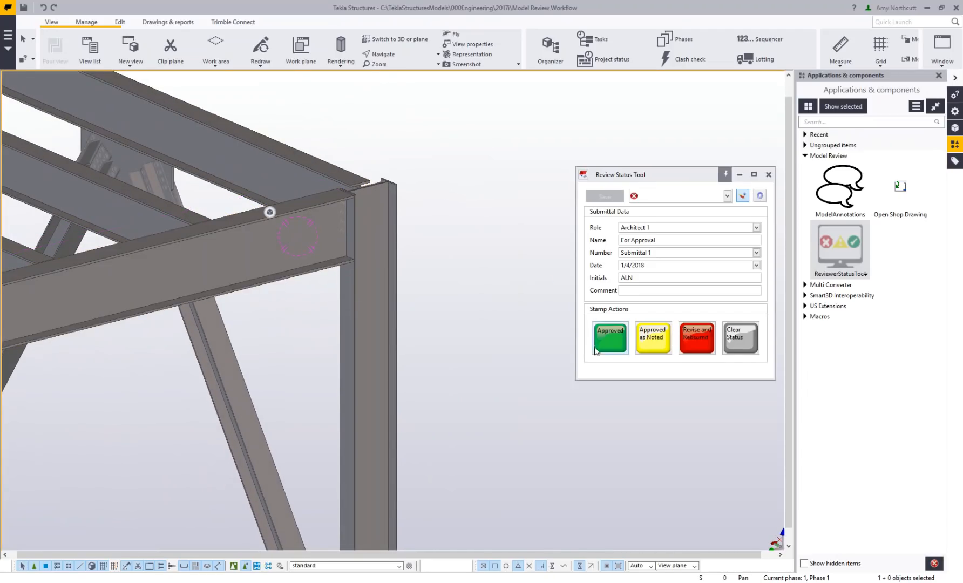
{"action": "left_click", "coordinate": [609, 337]}
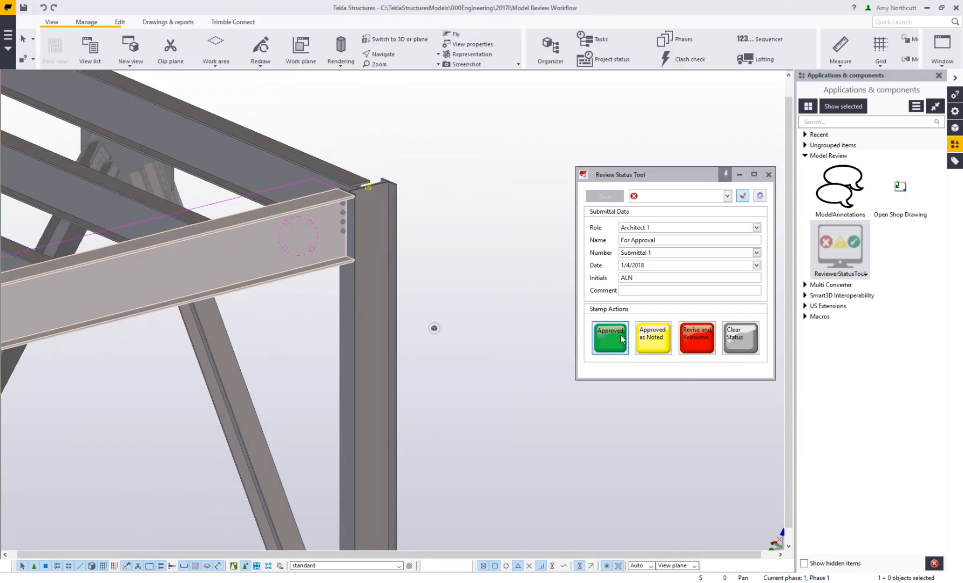
{"action": "left_click", "coordinate": [609, 337]}
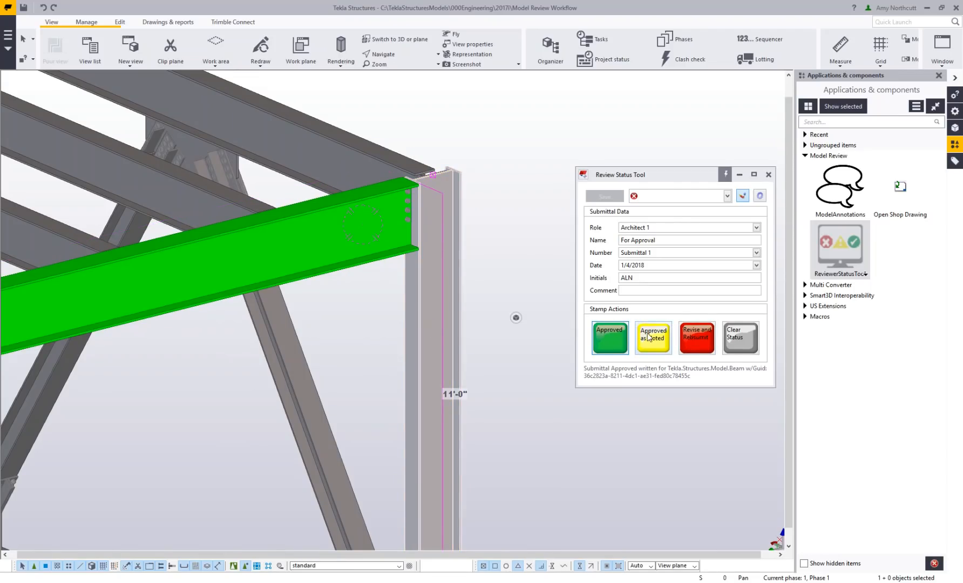
{"action": "left_click", "coordinate": [695, 338]}
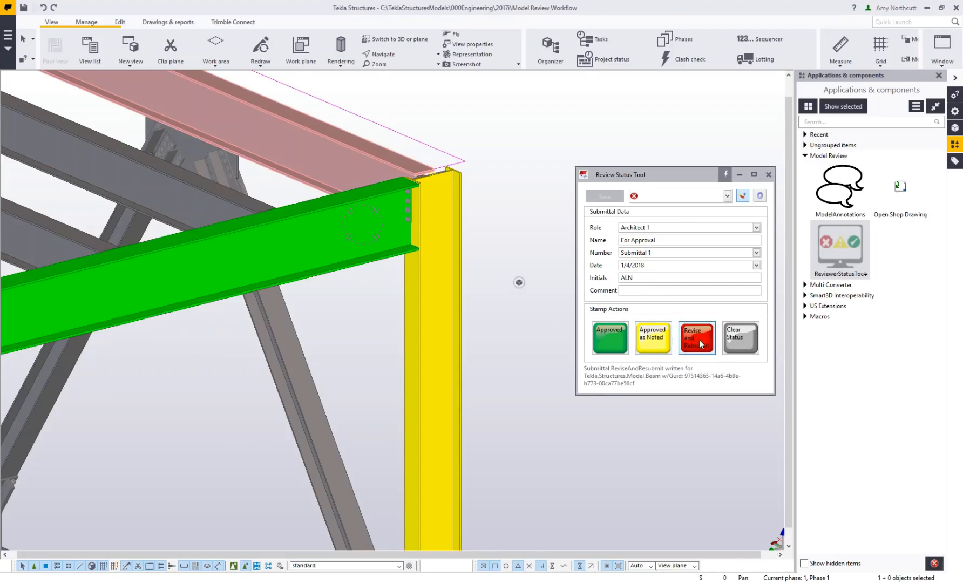
{"action": "left_click", "coordinate": [696, 338]}
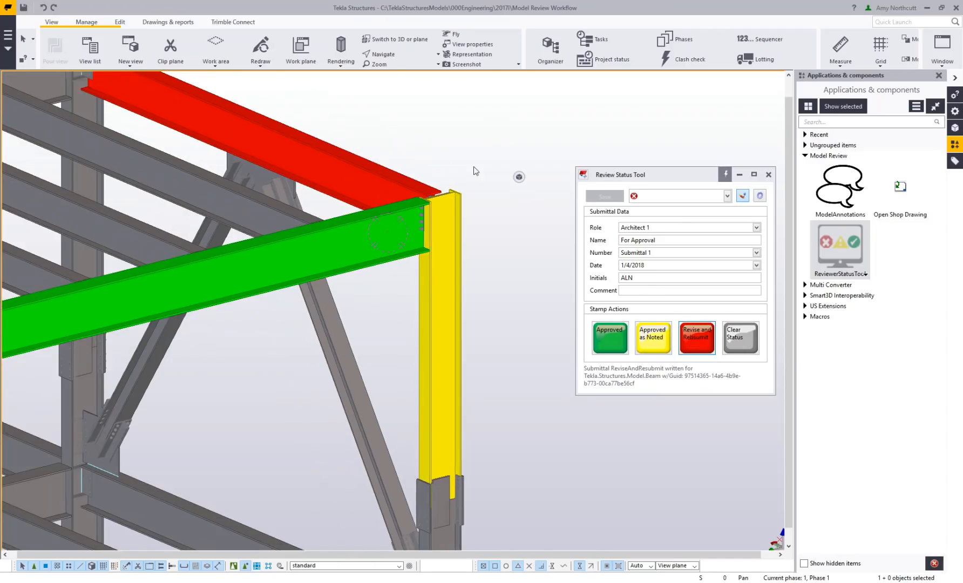
{"action": "mouse_move", "coordinate": [530, 271]}
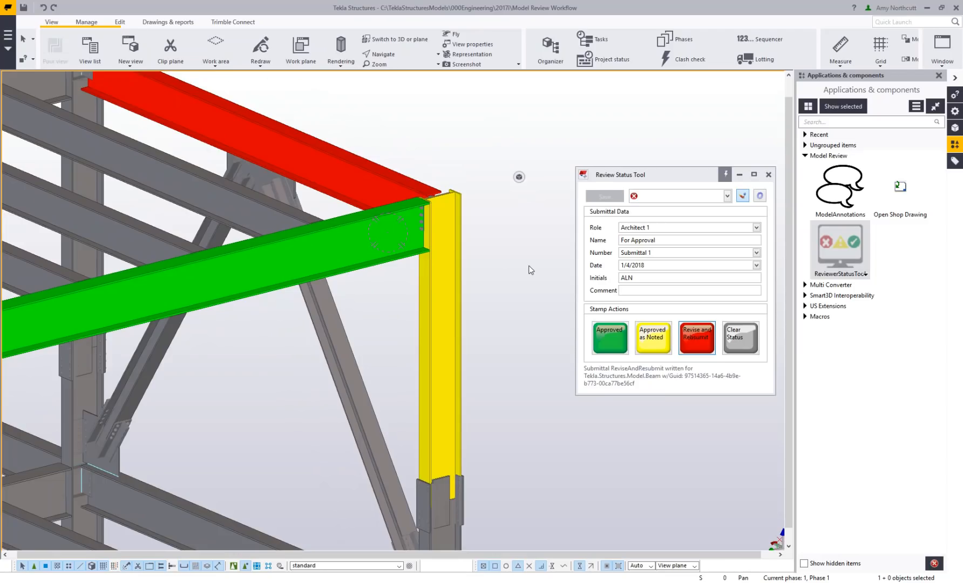
{"action": "mouse_move", "coordinate": [808, 88]}
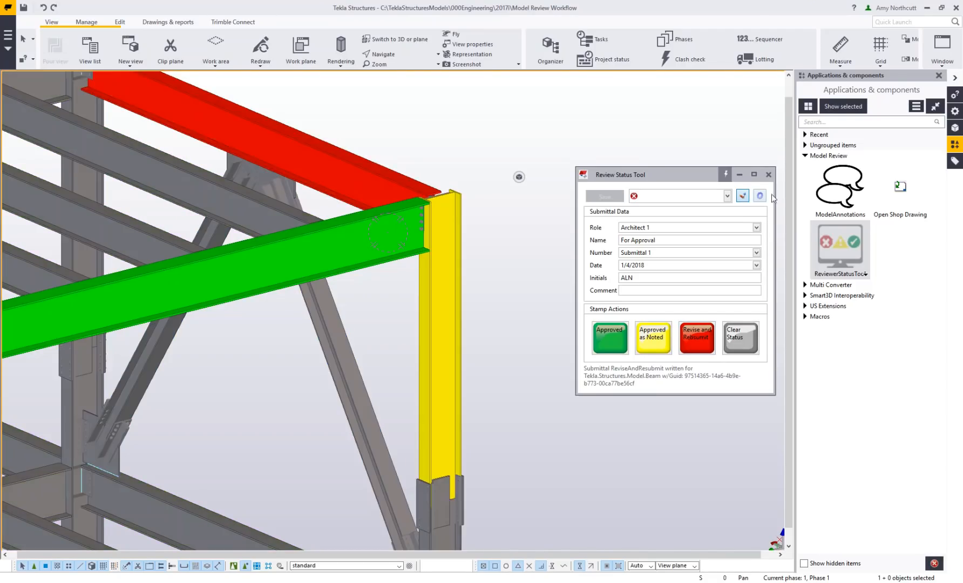
{"action": "mouse_move", "coordinate": [660, 235]}
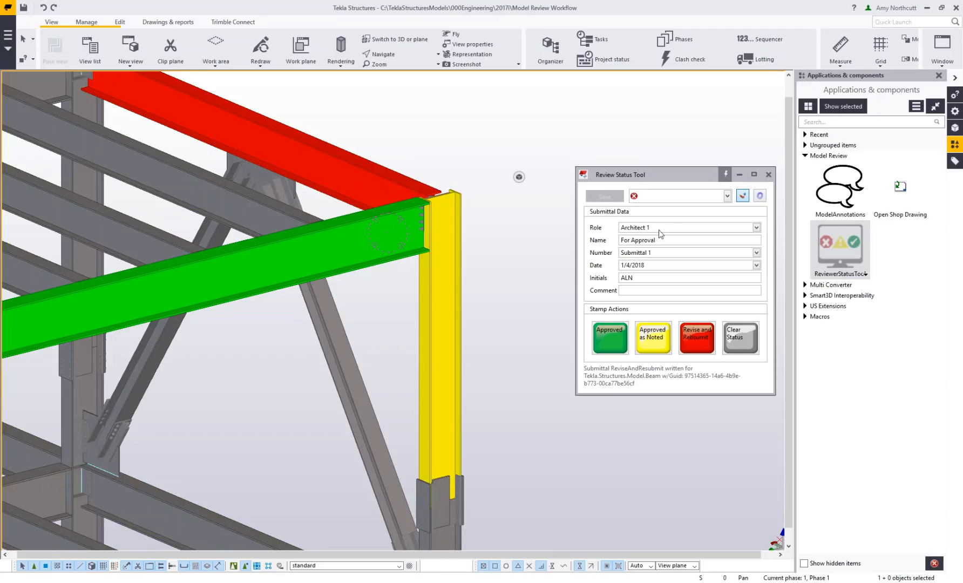
{"action": "mouse_move", "coordinate": [649, 232]}
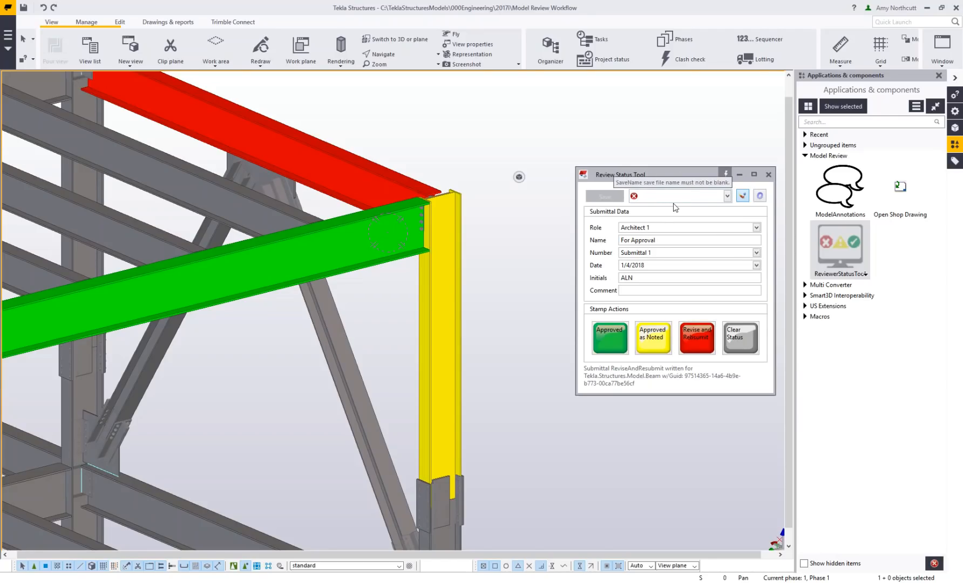
{"action": "mouse_move", "coordinate": [674, 251]}
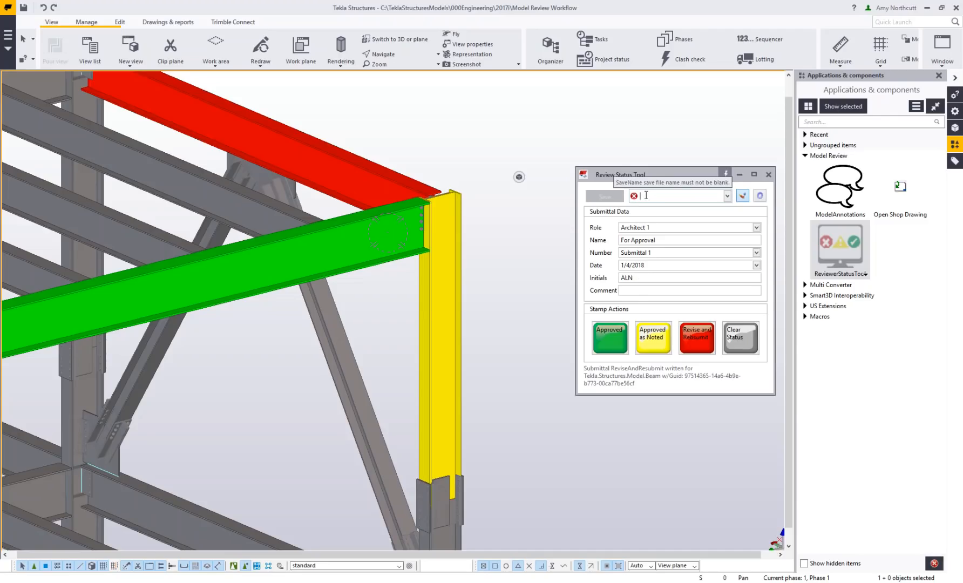
Enter 'ALN For Approval 1/4' as the settings save name.
{"action": "type", "text": "ALN"}
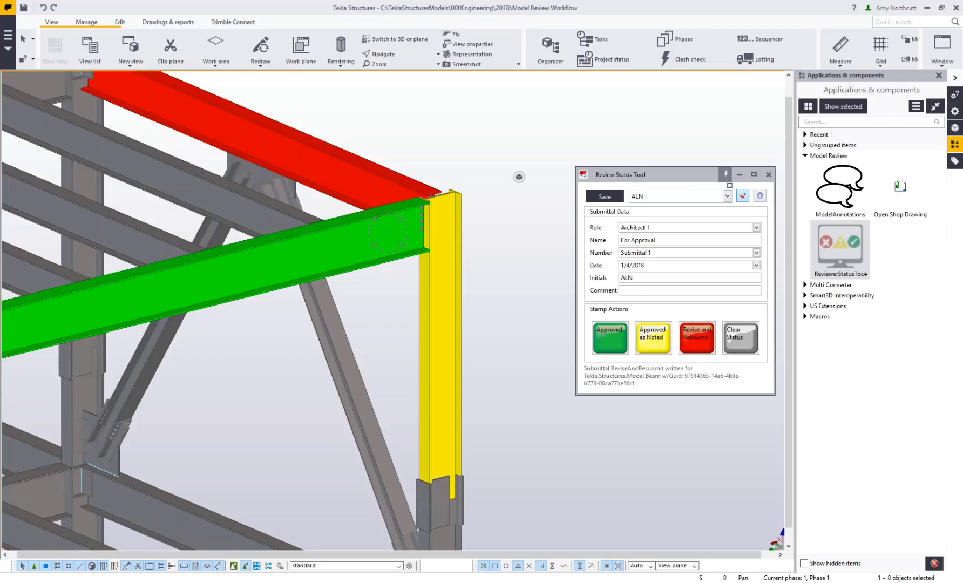
{"action": "type", "text": "For Approval 1/4"}
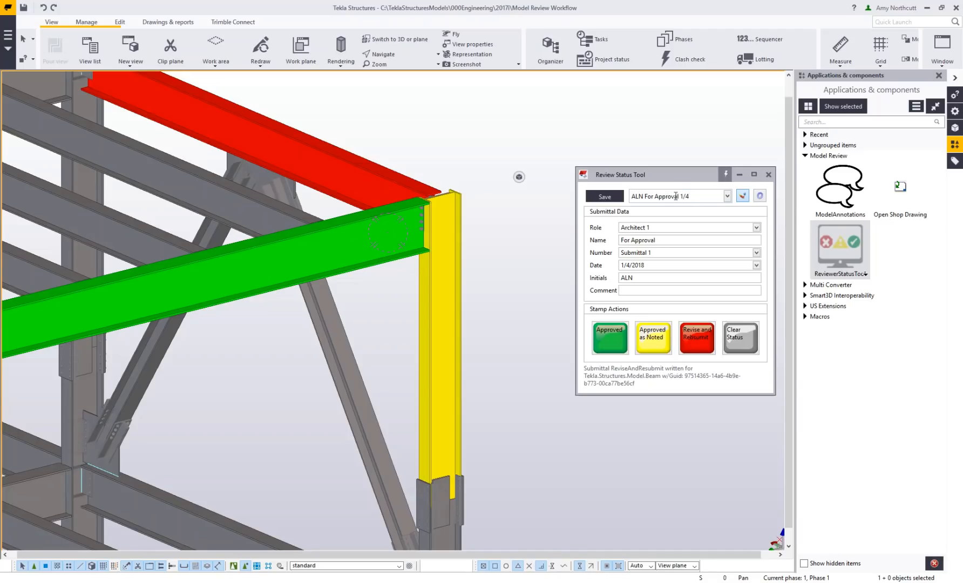
{"action": "mouse_move", "coordinate": [718, 200]}
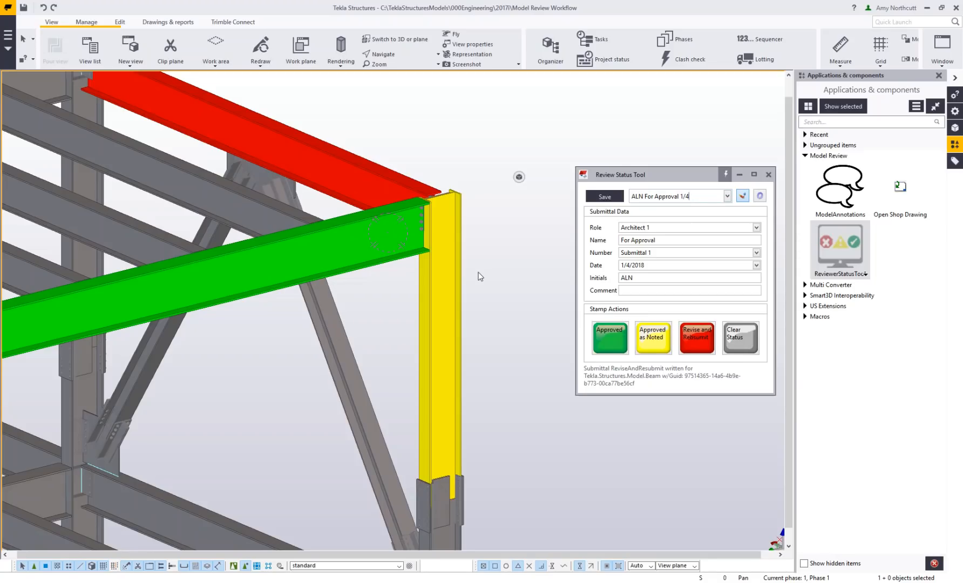
{"action": "mouse_move", "coordinate": [668, 219]}
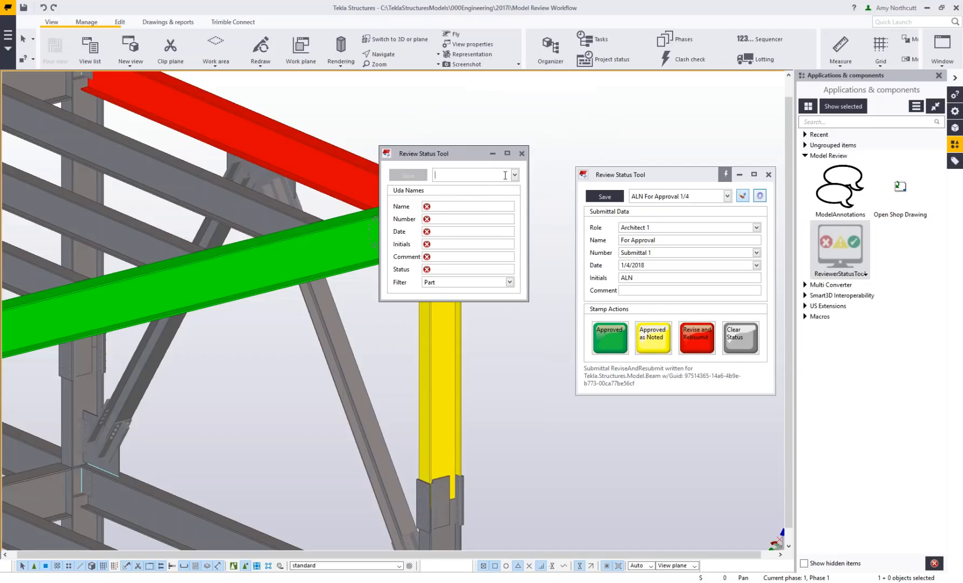
Load the Architect 1 UDA mapping and inspect the submittal name attribute SUB_NAME1.
{"action": "left_click", "coordinate": [514, 175]}
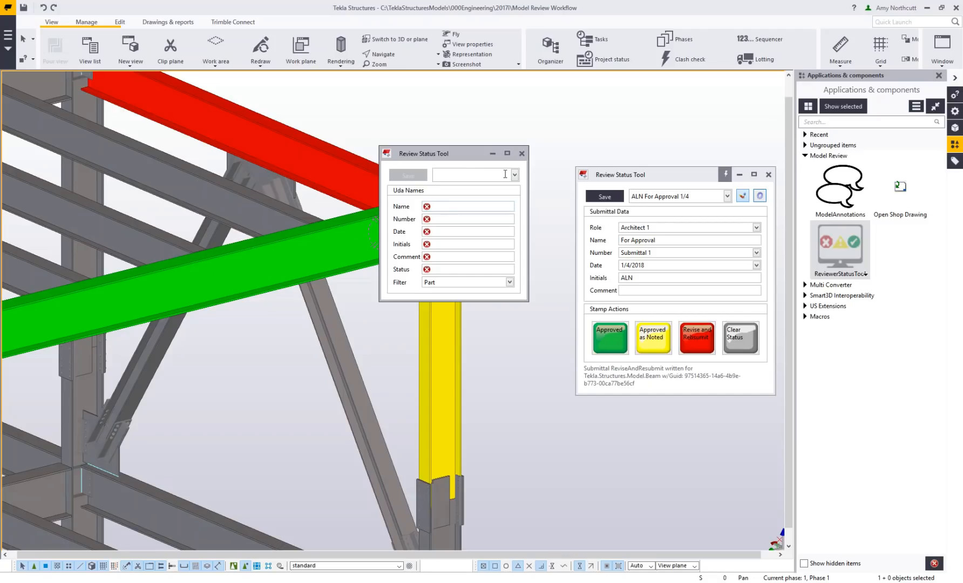
{"action": "left_click", "coordinate": [470, 175]}
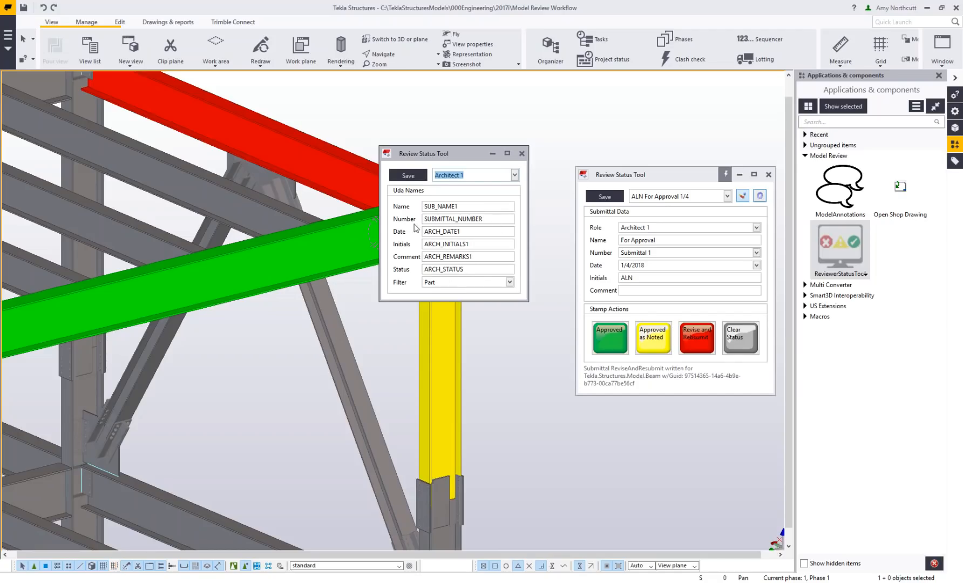
{"action": "mouse_move", "coordinate": [393, 294]}
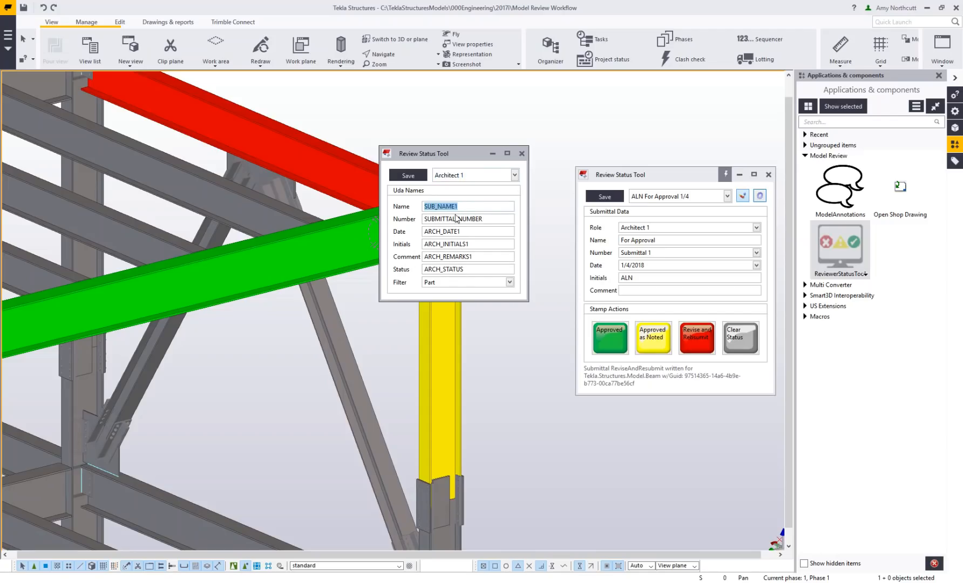
{"action": "left_click", "coordinate": [468, 219]}
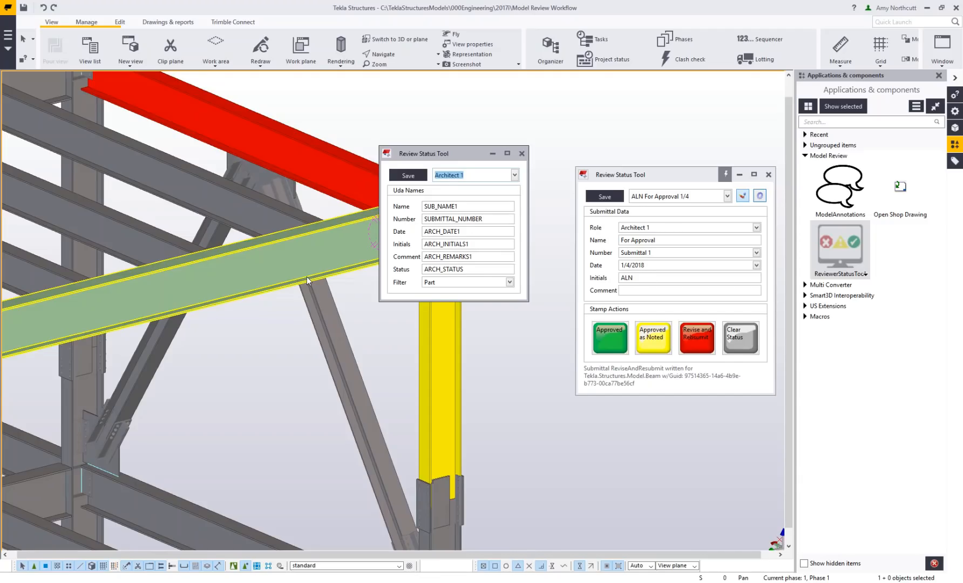
{"action": "mouse_move", "coordinate": [310, 272]}
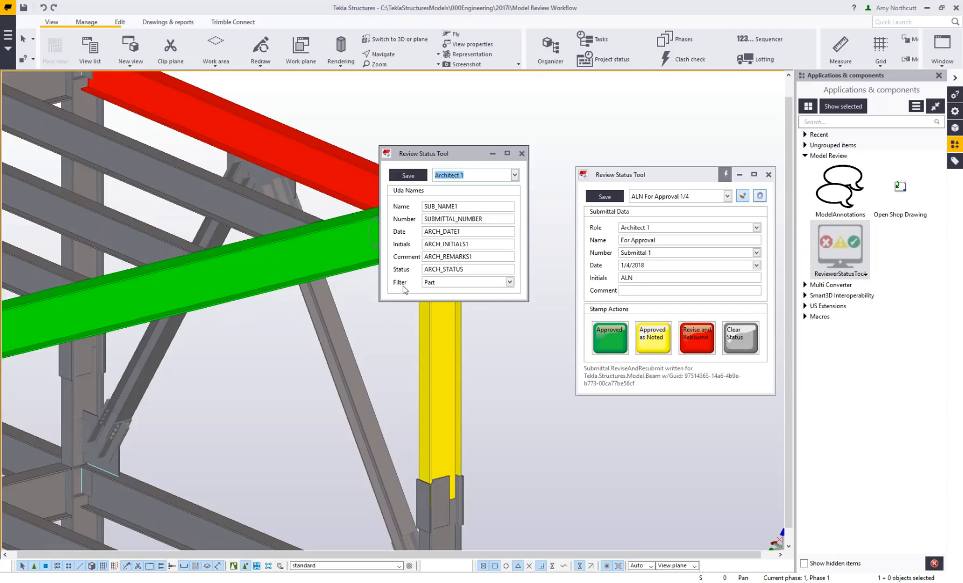
Leave the Architect 1 stamp filter on Part and close the UDA Names window.
{"action": "left_click", "coordinate": [508, 281]}
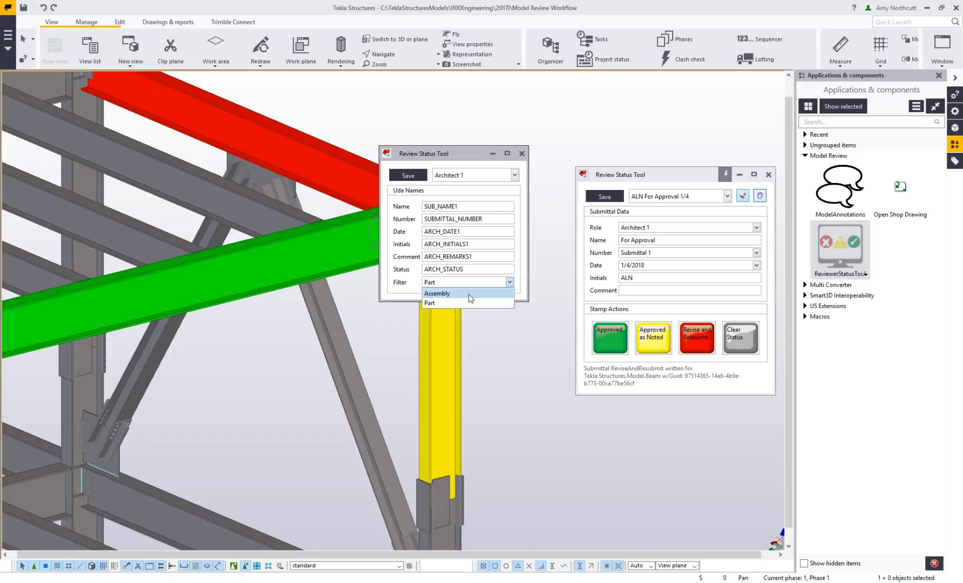
{"action": "left_click", "coordinate": [430, 303]}
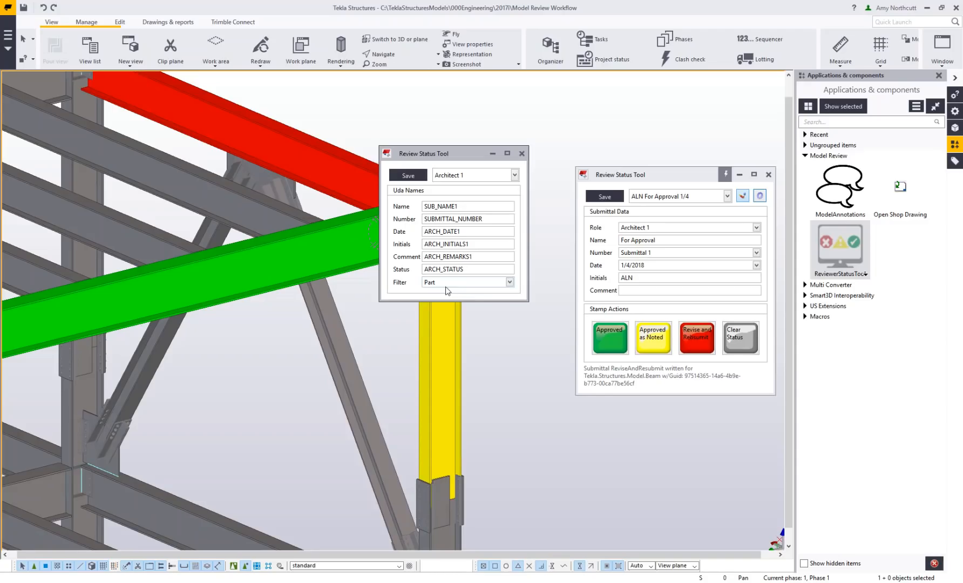
{"action": "left_click", "coordinate": [509, 282]}
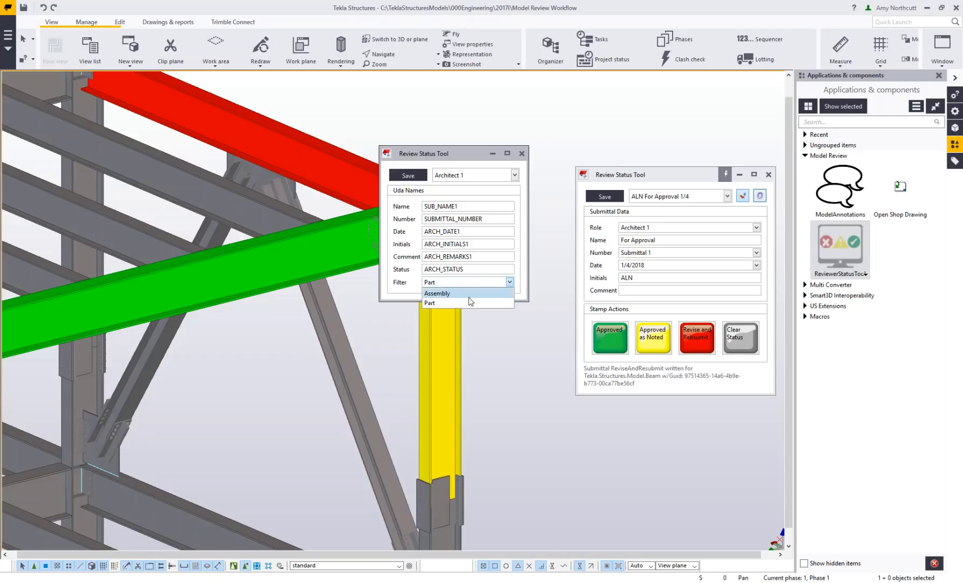
{"action": "mouse_move", "coordinate": [466, 305]}
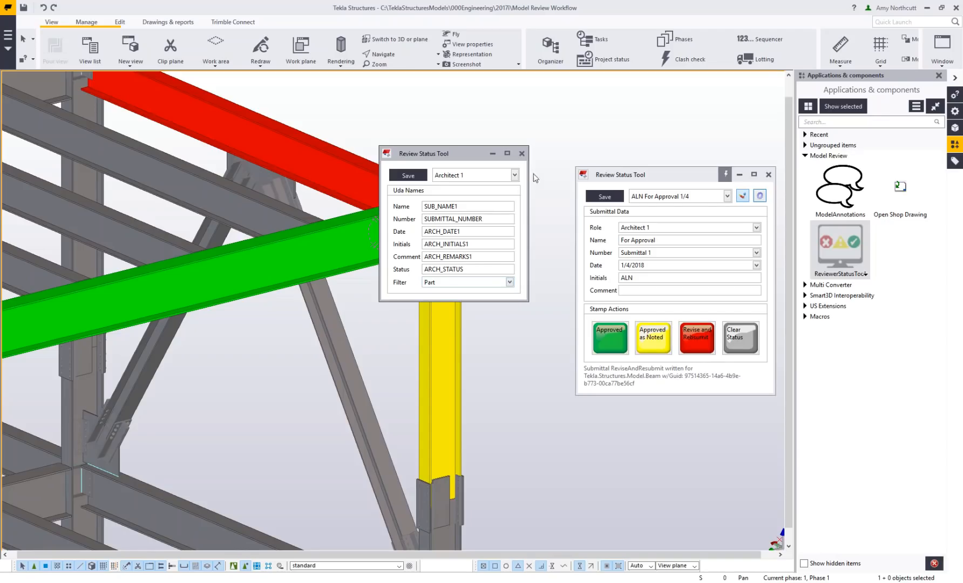
{"action": "left_click", "coordinate": [522, 153]}
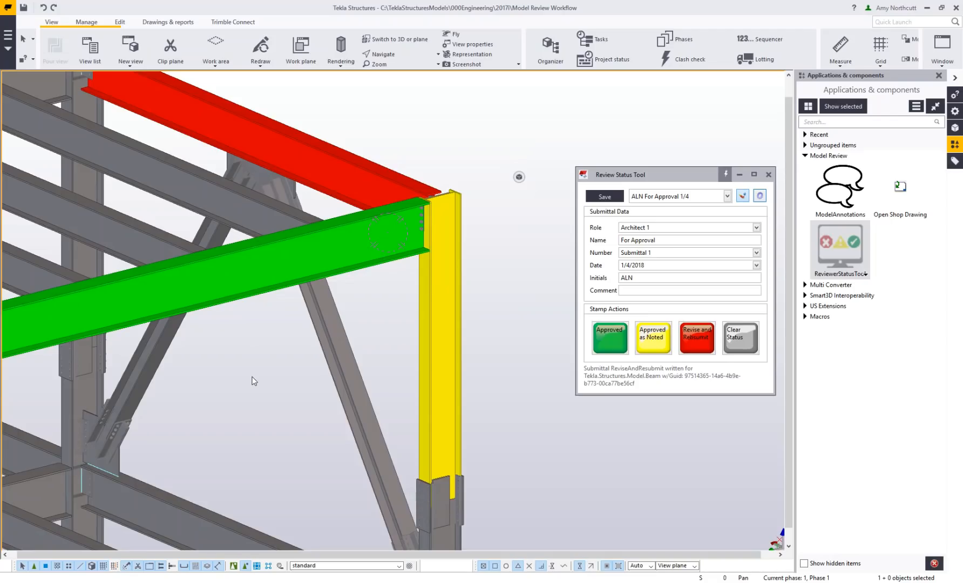